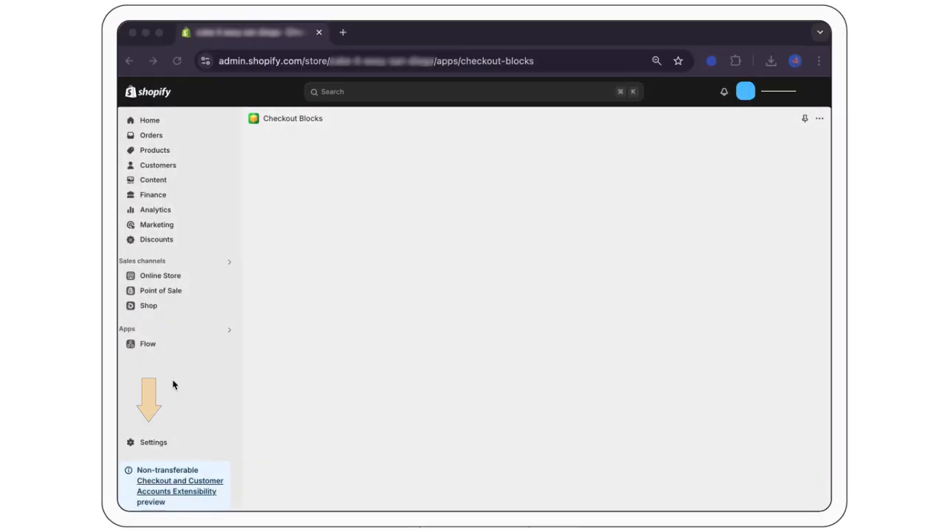
Step: Rename the Business Draft 2 checkout configuration to 'Business Draft 3' in Settings > Checkout
left_click(153, 442)
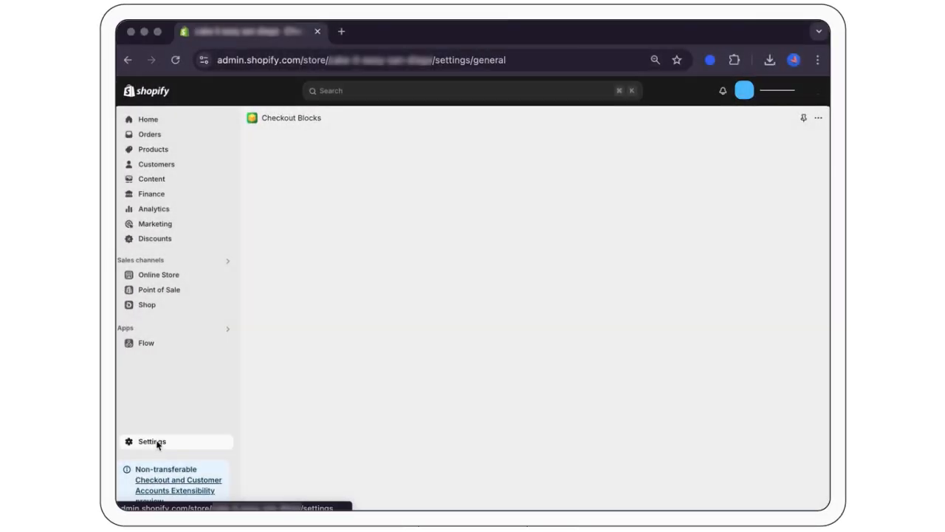
left_click(152, 441)
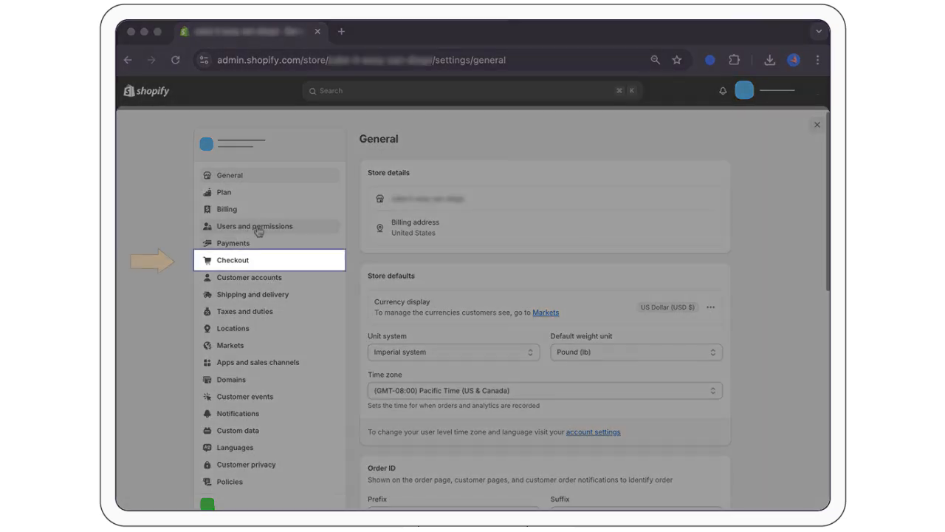
left_click(233, 260)
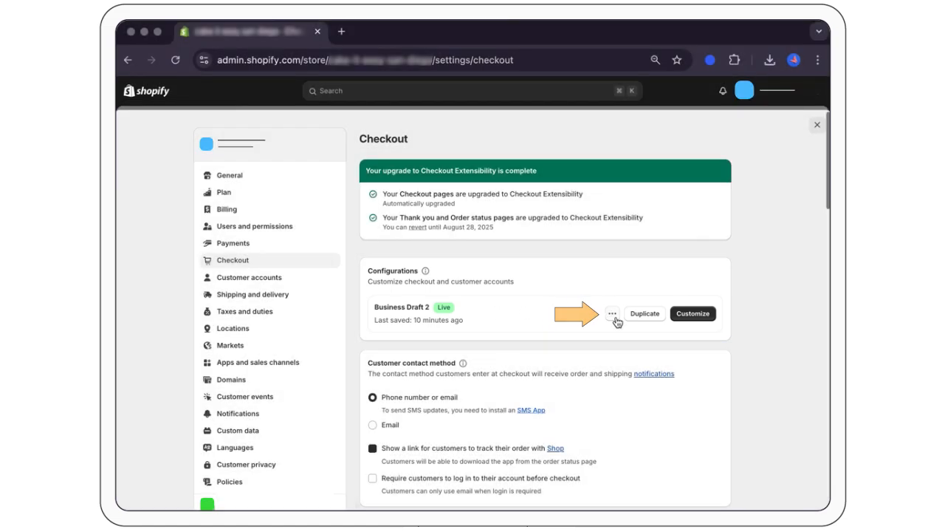
left_click(611, 314)
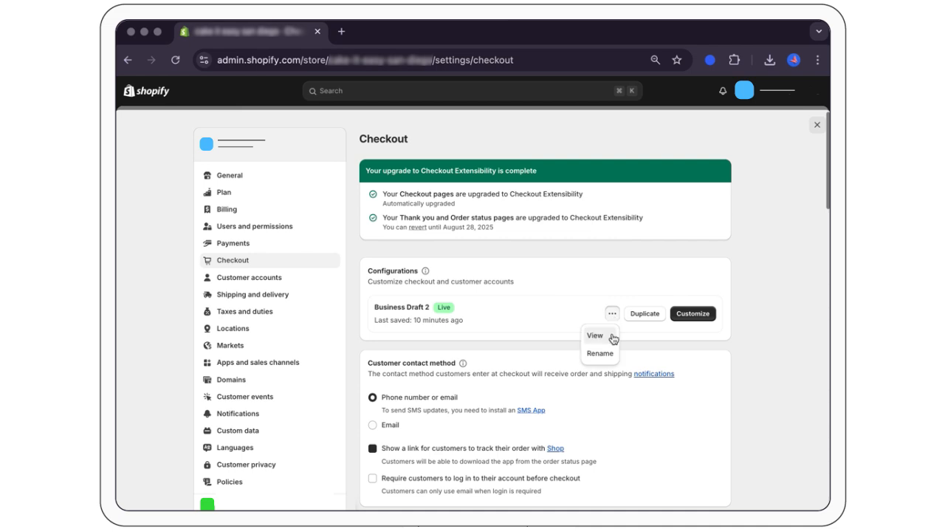
left_click(599, 352)
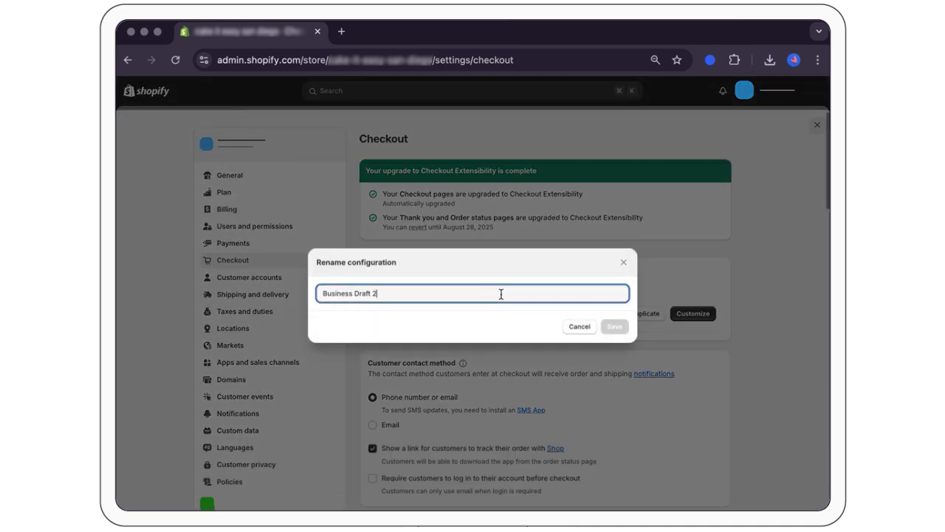
type("Business Draft 3")
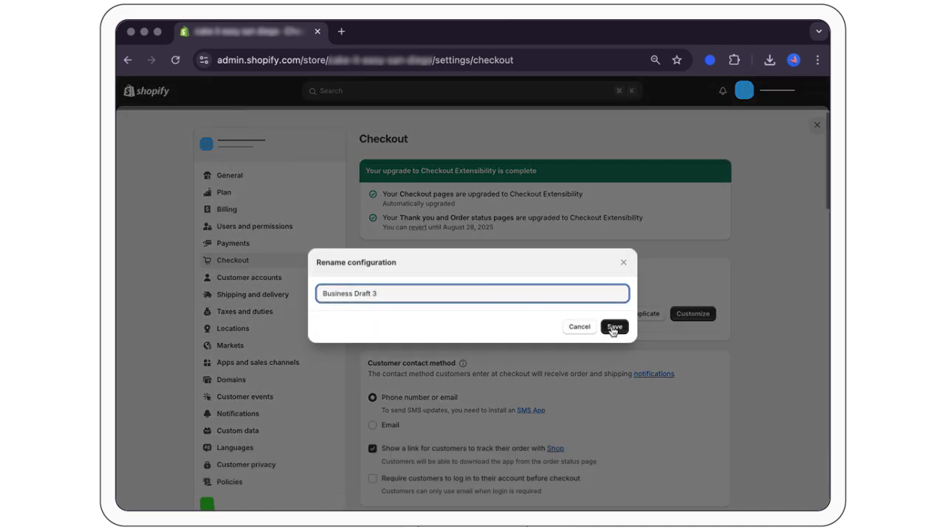
left_click(614, 326)
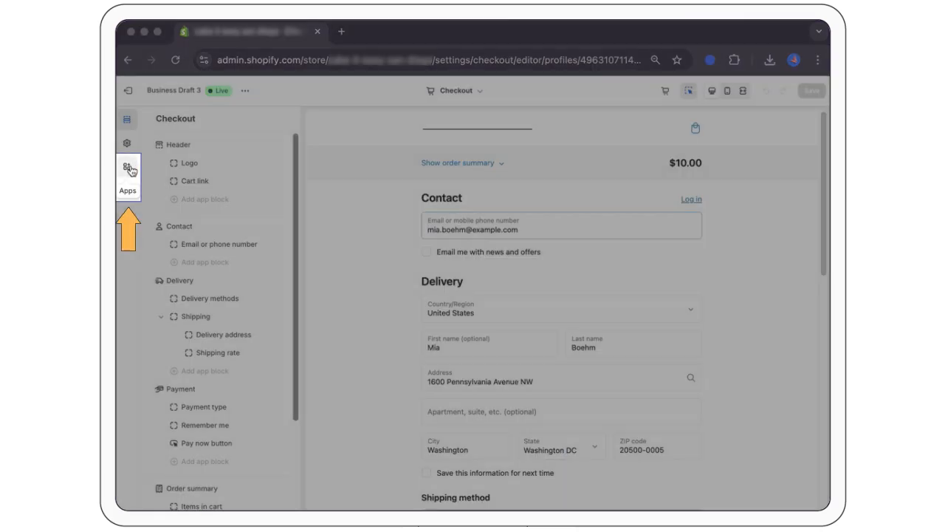
Step: Find Checkout Blocks in the App Store and install it, granting its requested permissions
left_click(127, 167)
type("checkout bl")
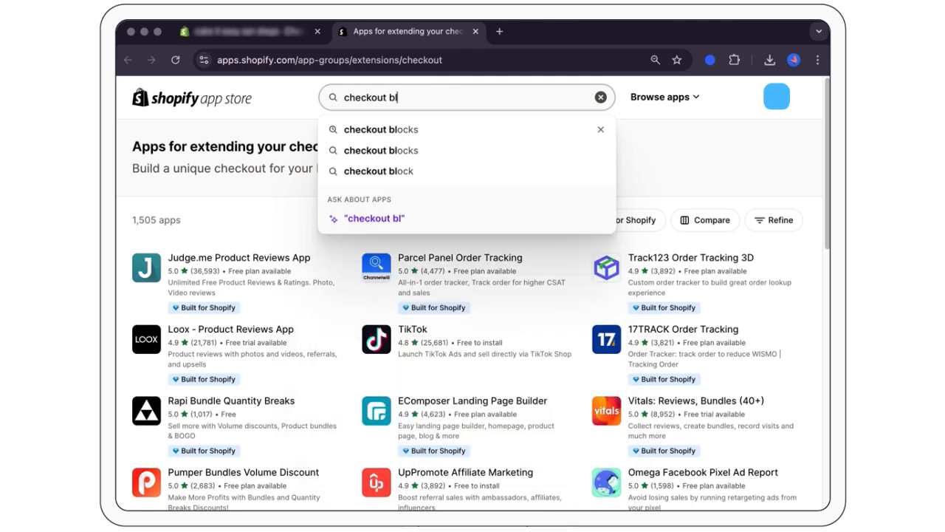
type("ocks")
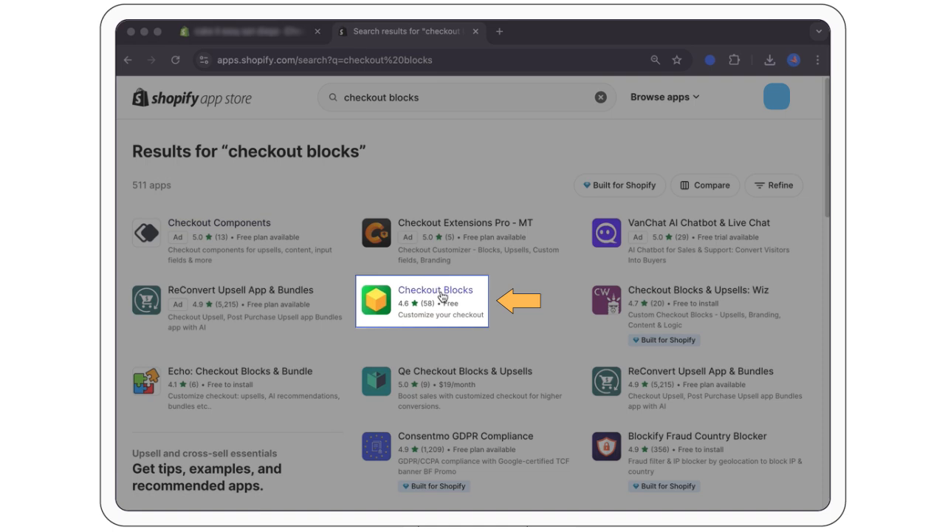
left_click(436, 289)
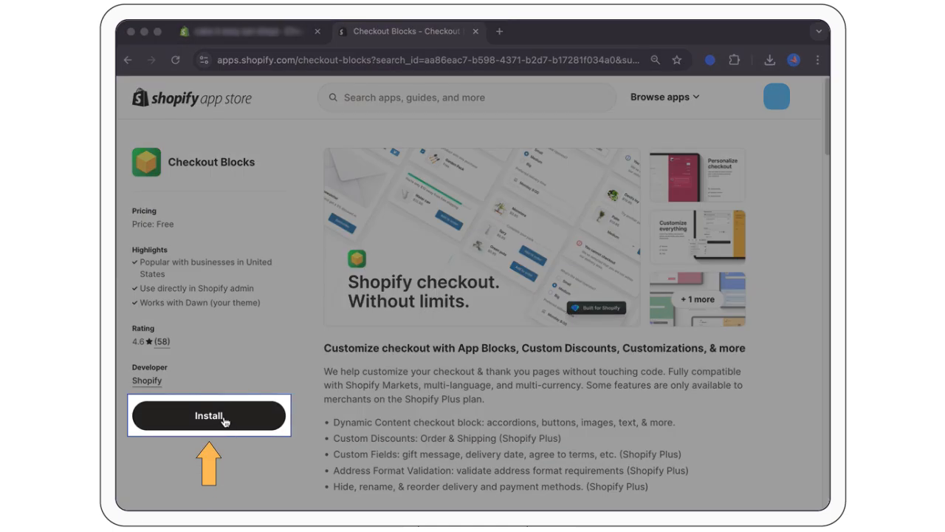
left_click(209, 415)
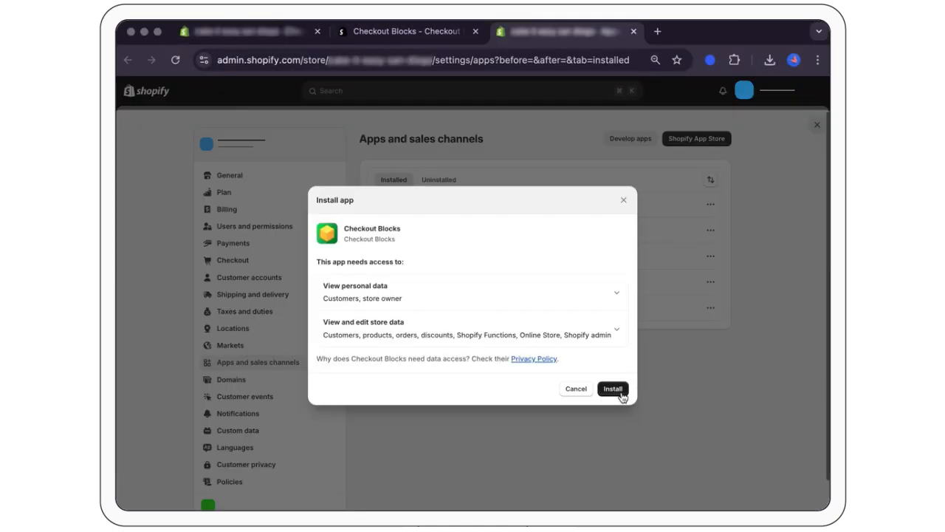
left_click(612, 389)
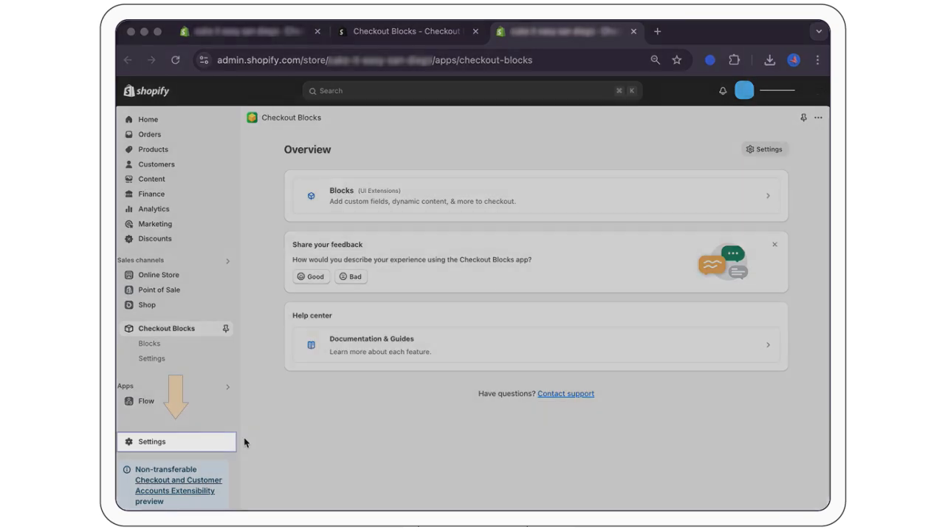
Step: Open Business Draft 3 in the checkout editor from Settings > Checkout
left_click(151, 441)
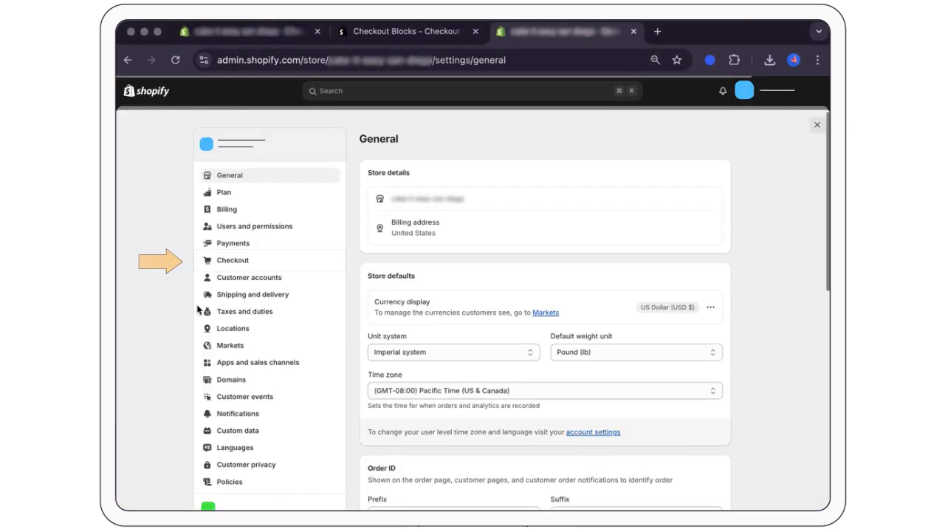
left_click(233, 260)
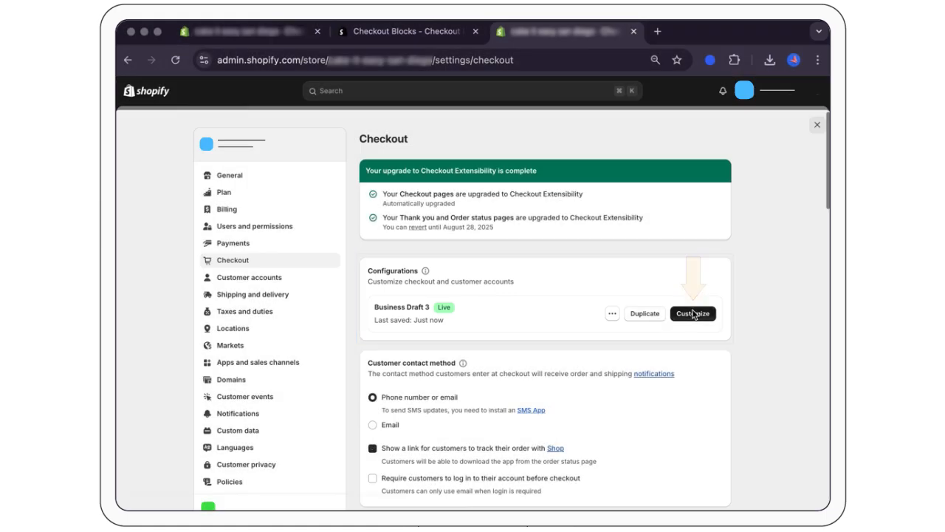
left_click(692, 313)
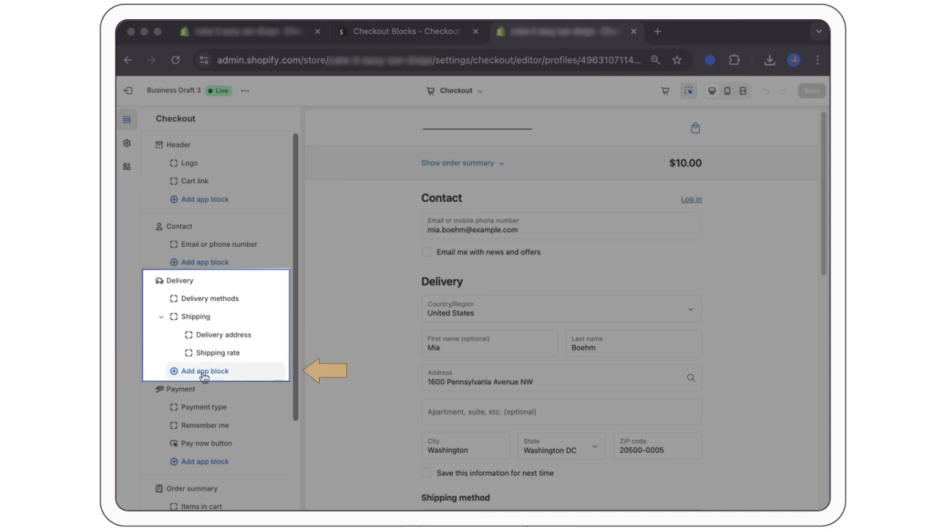
Step: Insert a Checkout Blocks Custom field block below Delivery and start creating its content
left_click(204, 370)
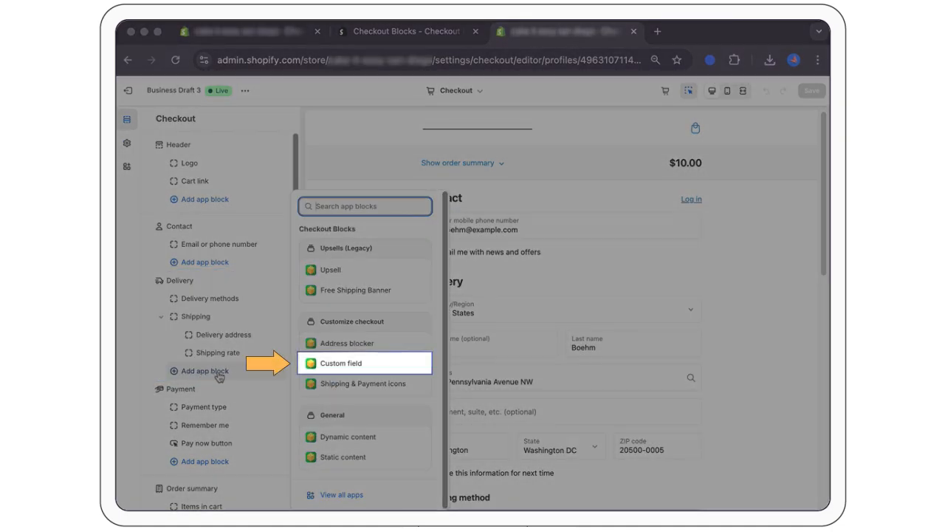
left_click(341, 363)
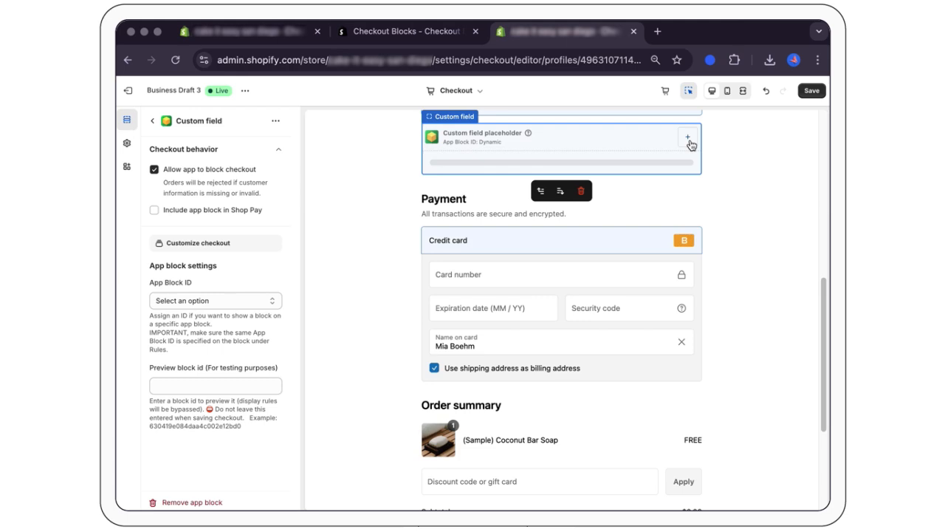
left_click(688, 139)
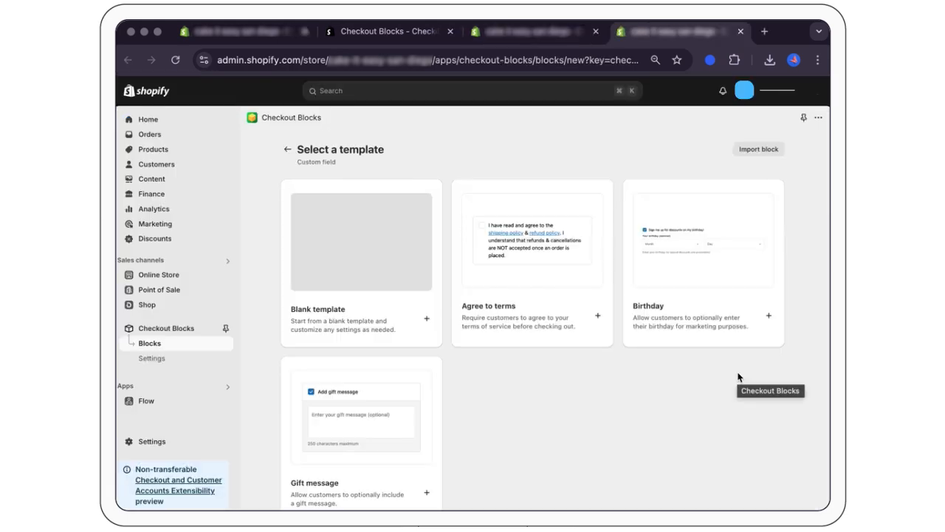
Step: Build the block from the Gift message template and open its gift message field settings
left_click(361, 410)
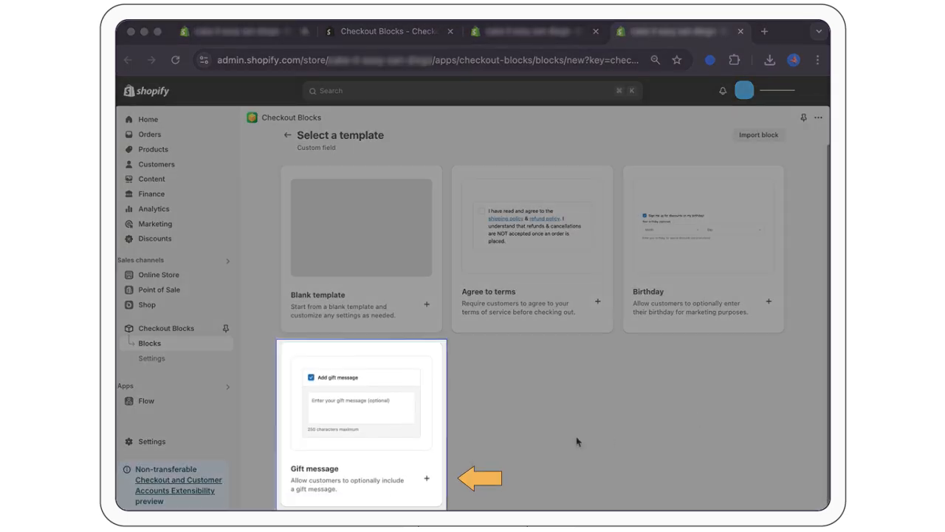
left_click(361, 424)
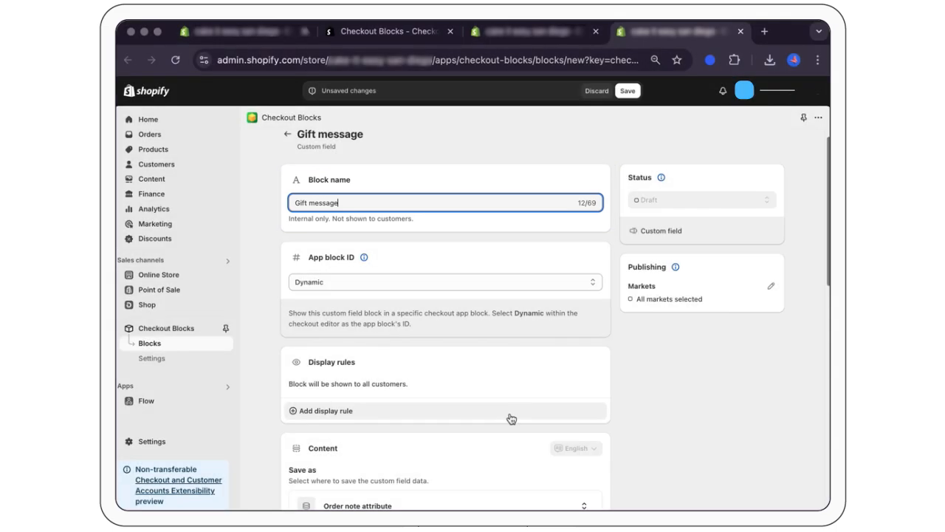
scroll("down", 3)
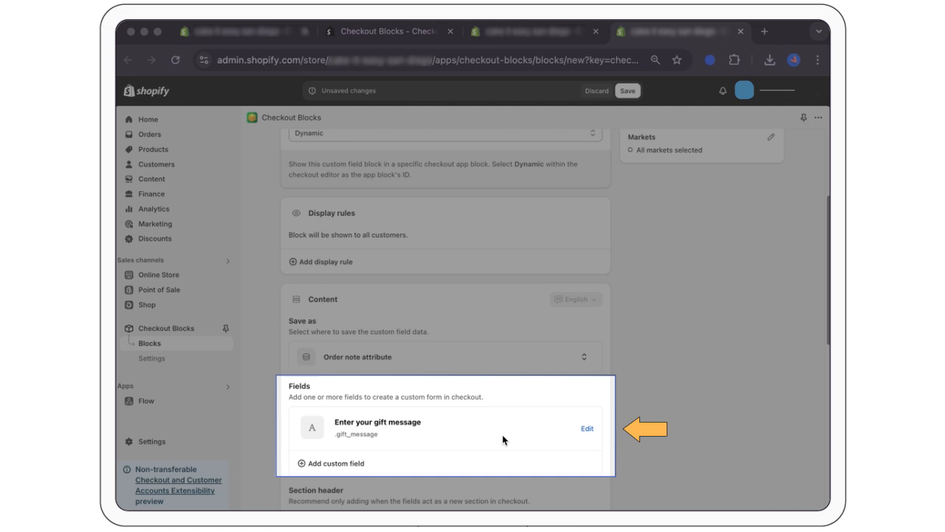
left_click(588, 428)
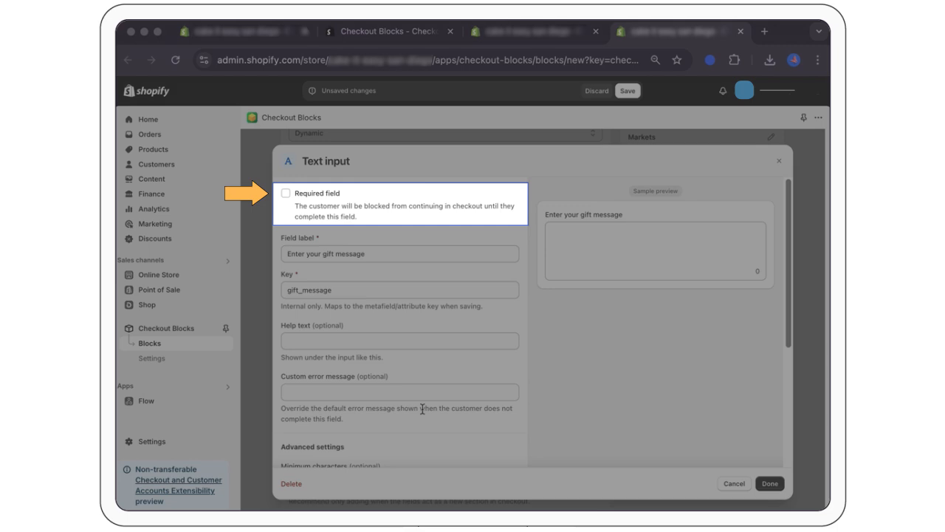
Step: Review the gift message text input settings, including Advanced settings, and confirm them
left_click(399, 254)
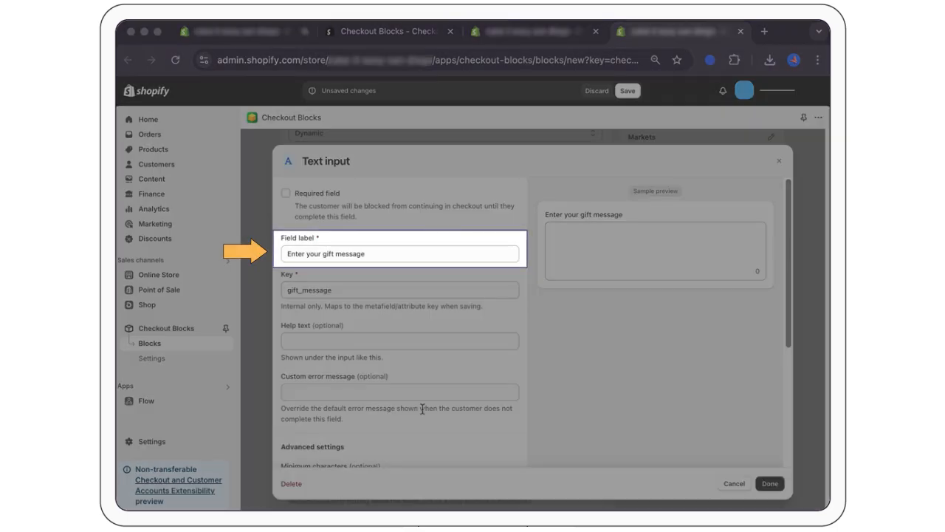
scroll("down", 3)
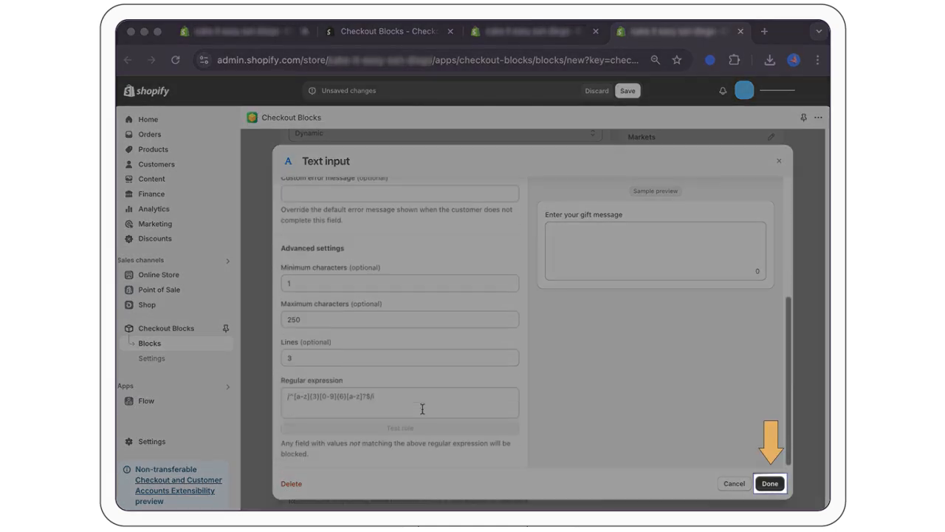
left_click(770, 483)
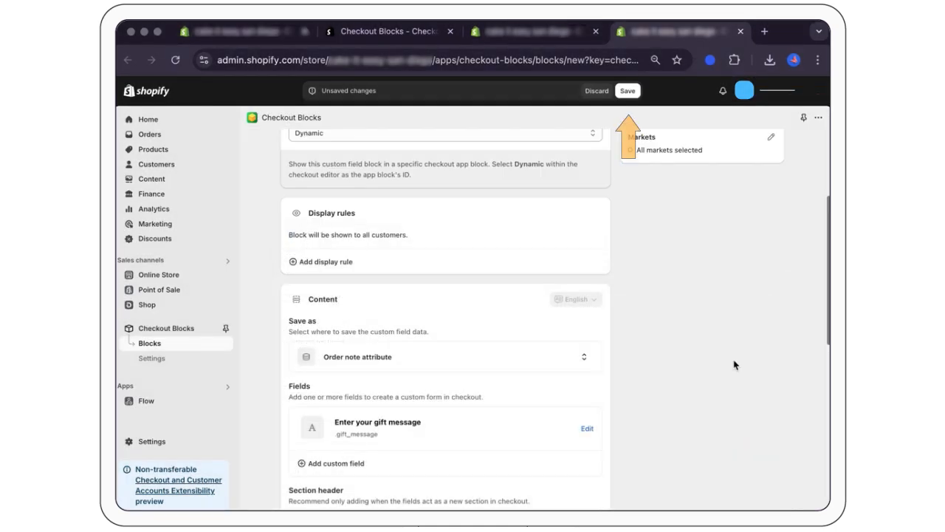
Step: Save the Gift message block and set it as active
left_click(627, 90)
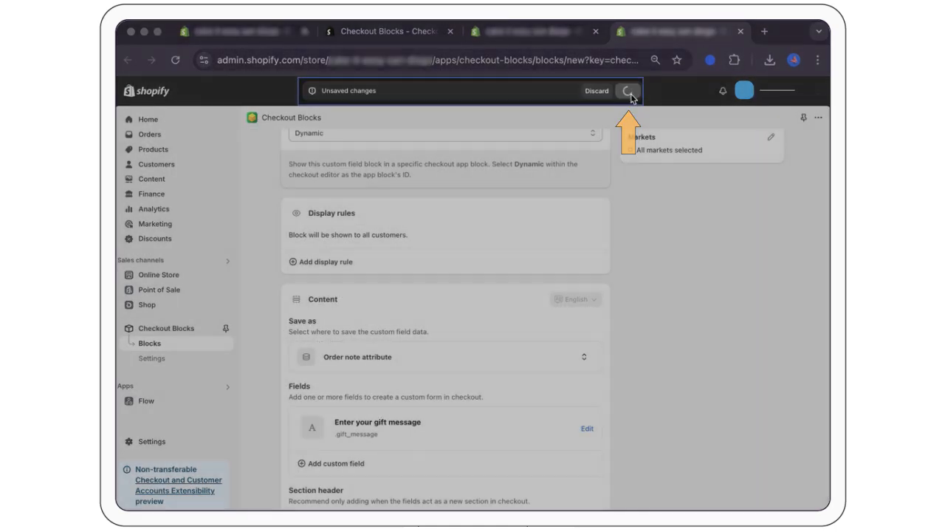
left_click(628, 90)
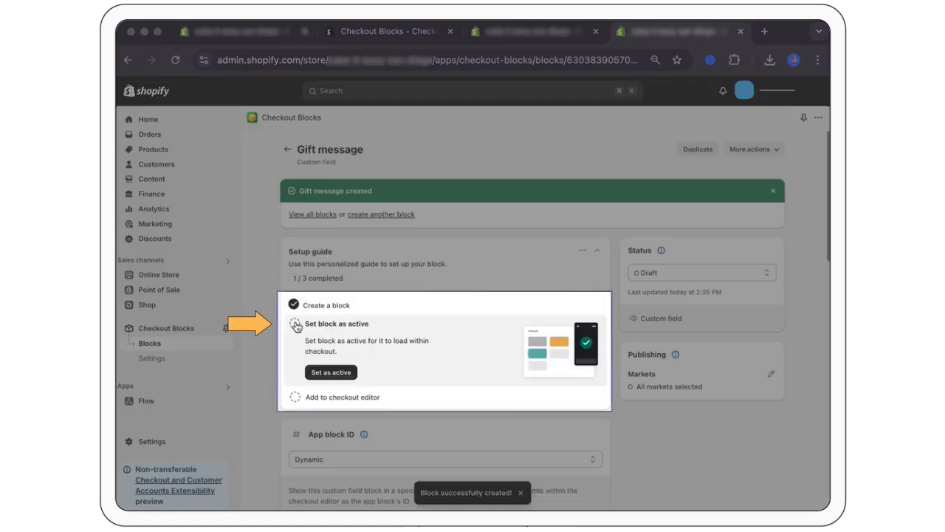
left_click(331, 371)
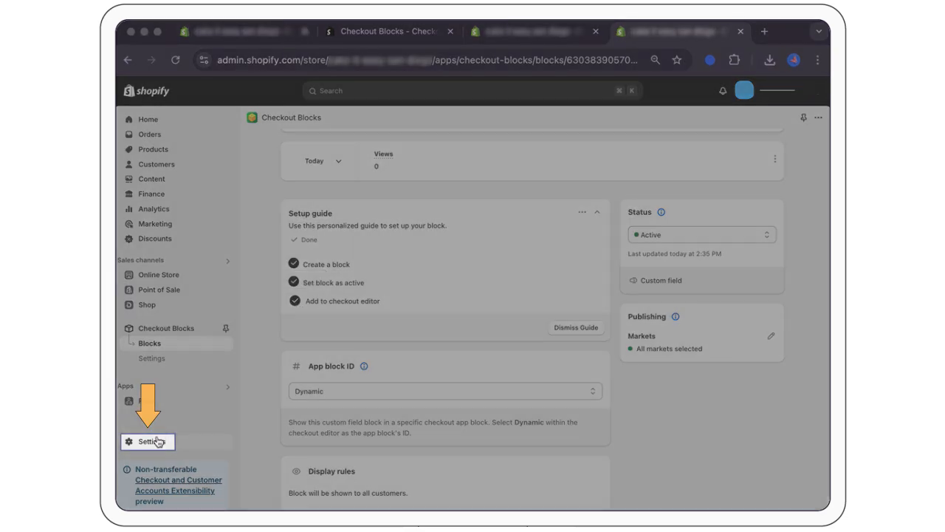
Step: Reopen the Business Draft 3 configuration for customizing from the Checkout settings page
left_click(147, 441)
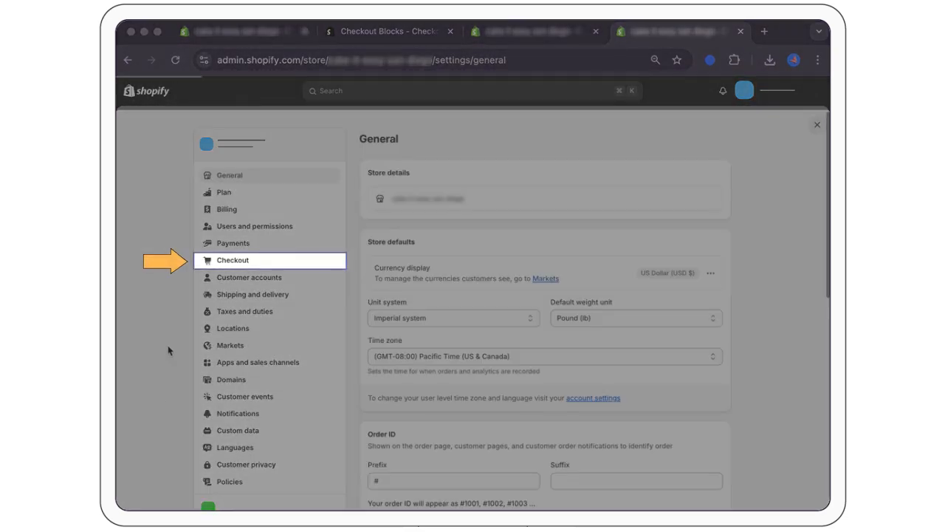
left_click(232, 260)
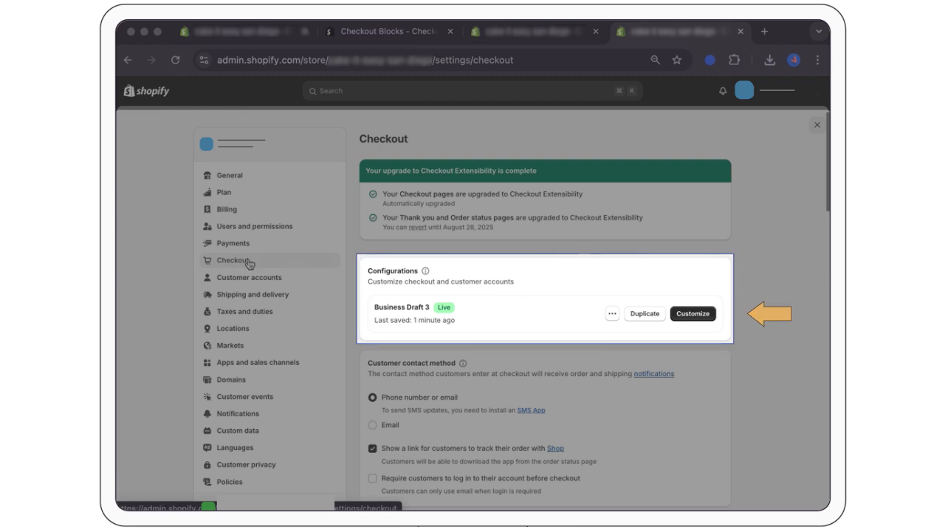
left_click(692, 313)
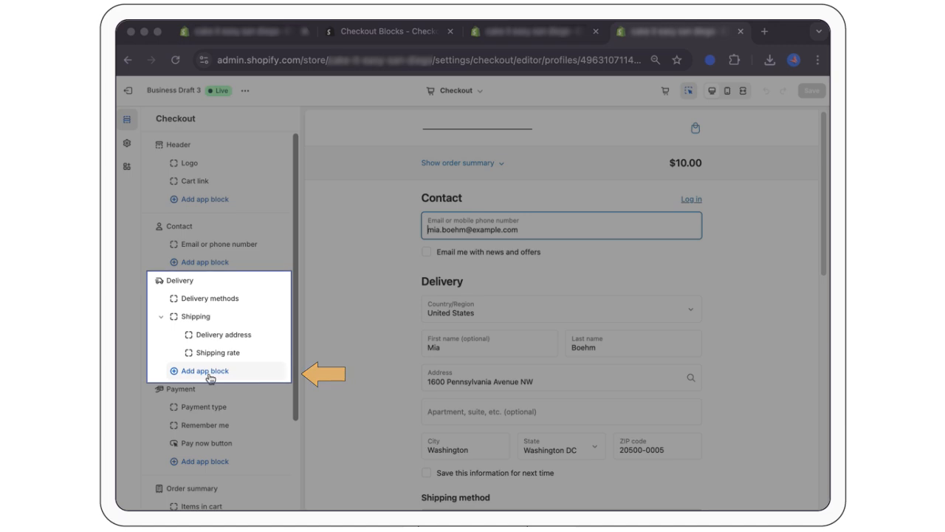
Step: Add a Custom field block under Delivery and tick Add gift message in the preview
left_click(205, 370)
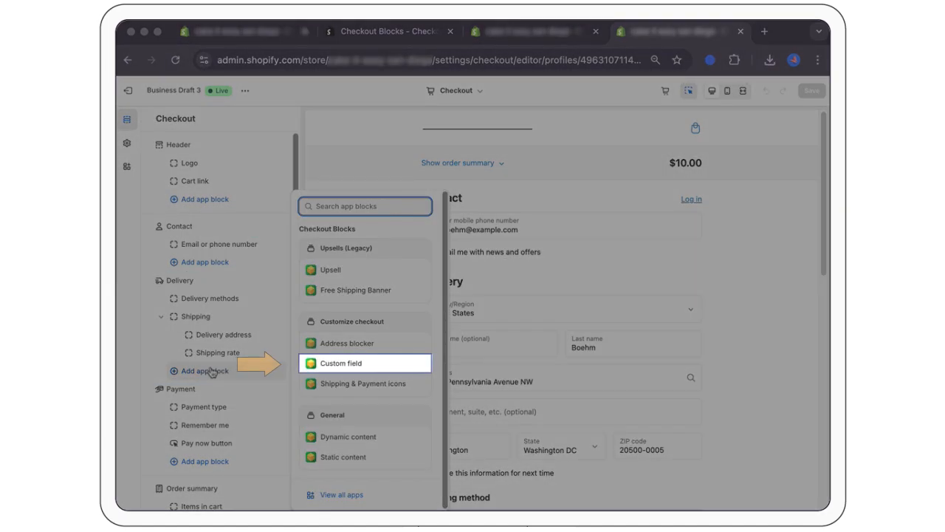
left_click(341, 362)
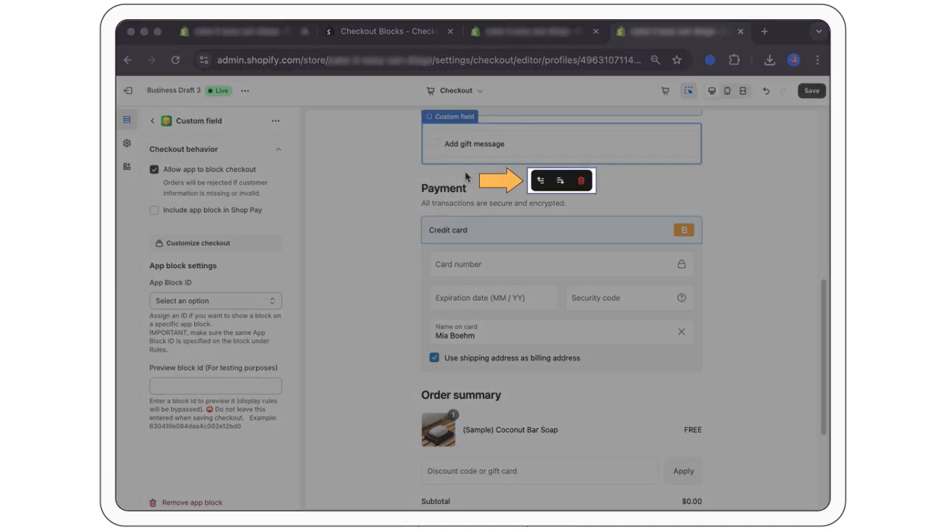
scroll("up", 3)
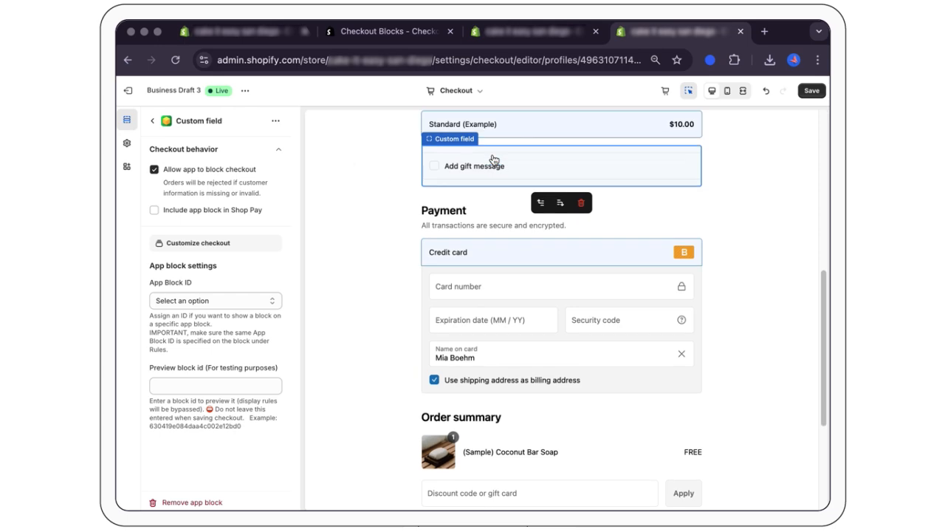
left_click(433, 165)
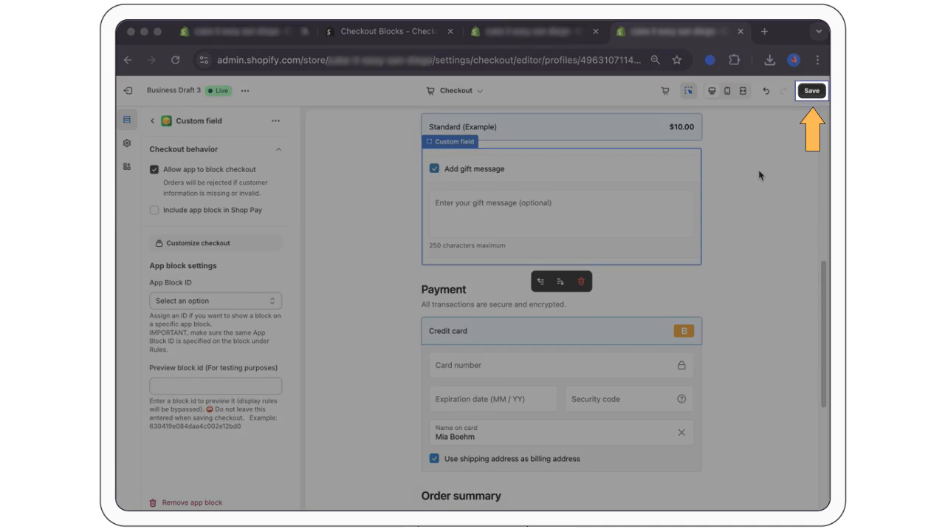
Step: Save the Business Draft 3 checkout changes and return to Checkout settings
left_click(811, 90)
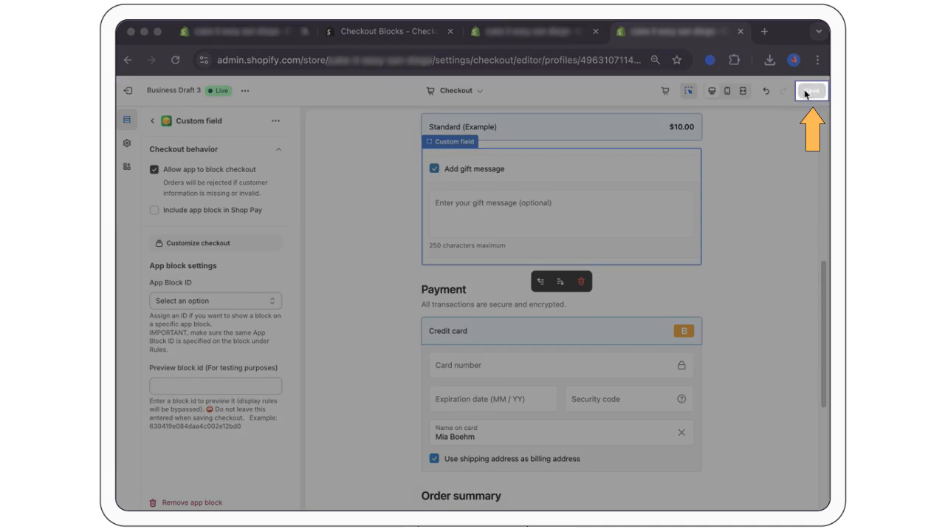
left_click(811, 90)
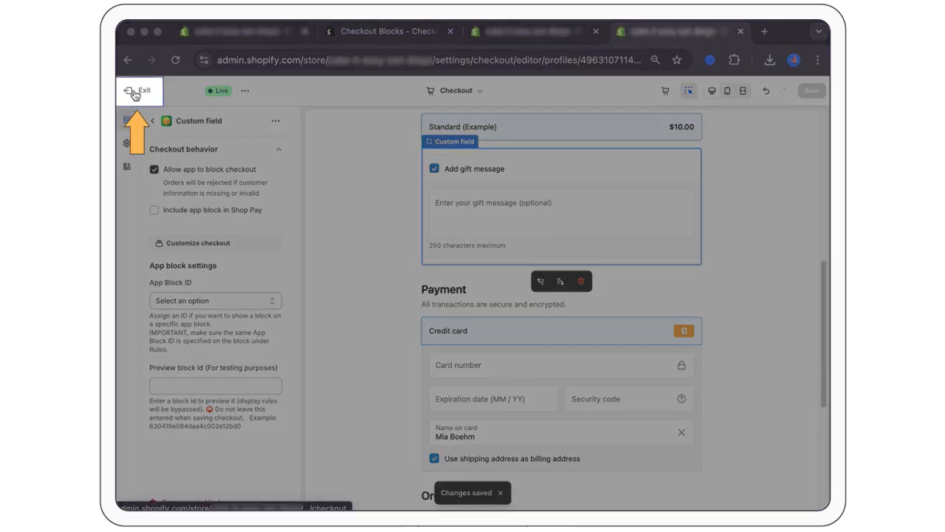
left_click(140, 90)
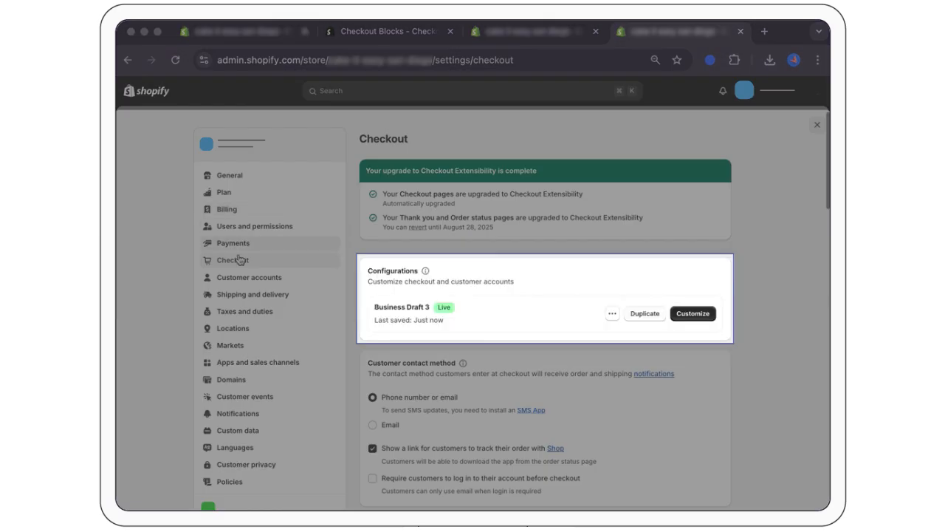